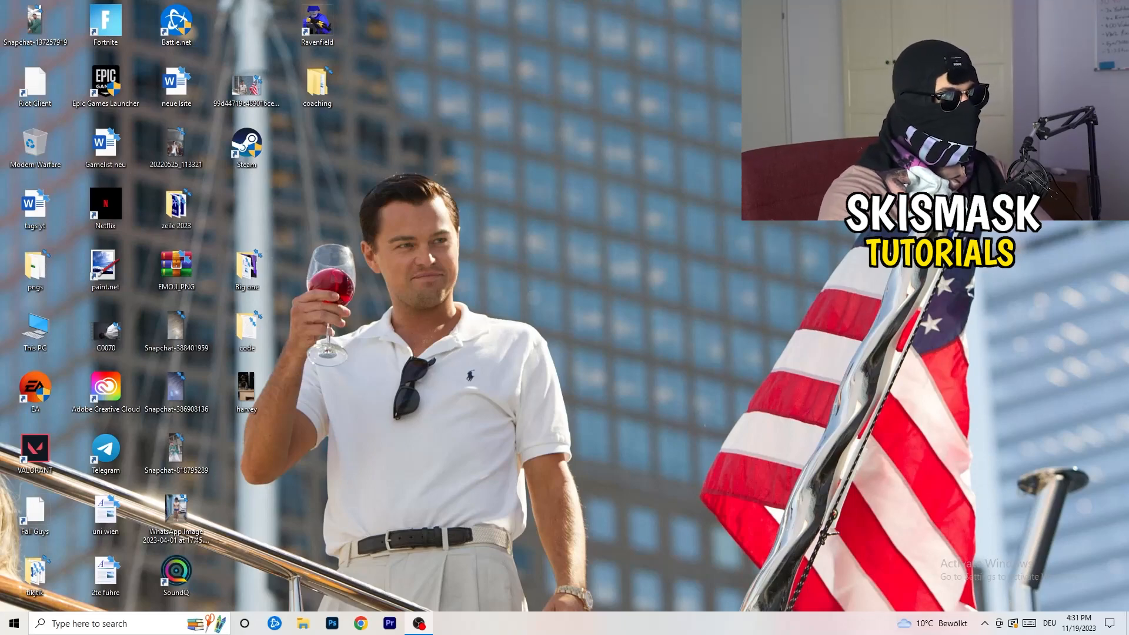
mouse_move(606, 210)
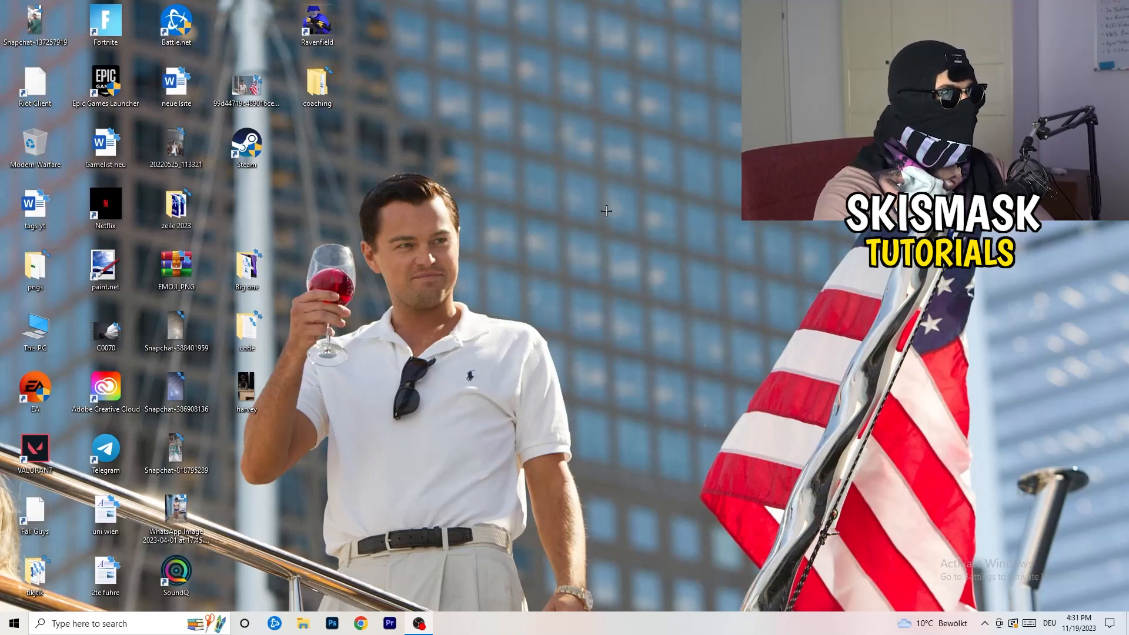
Show the desktop's right-click context options, including NVIDIA Control Panel
right_click(605, 211)
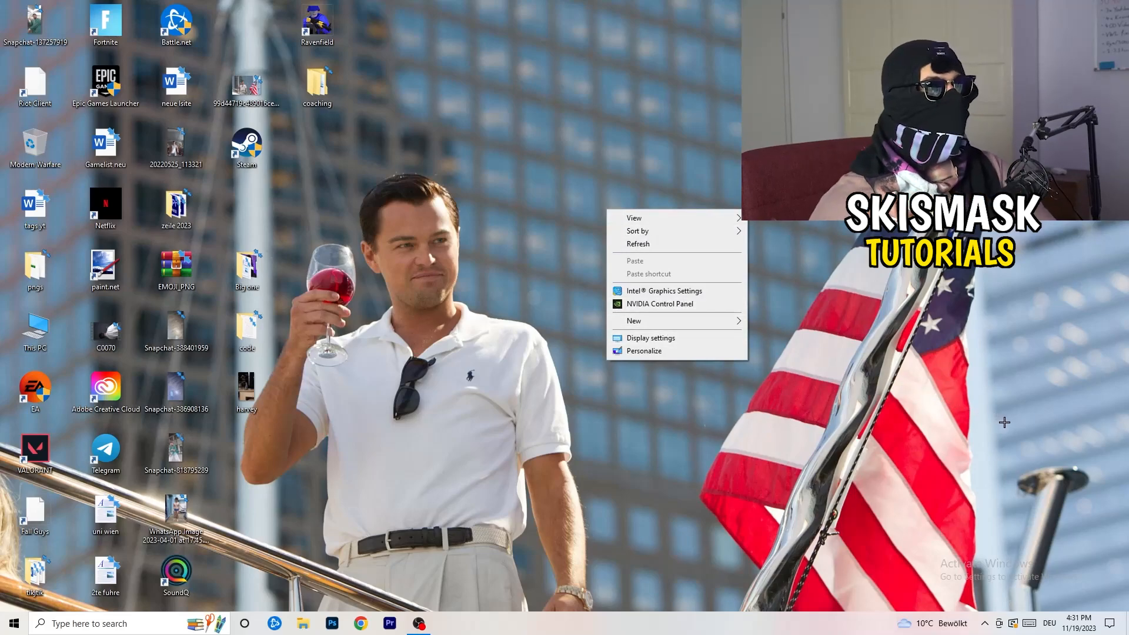
mouse_move(1043, 436)
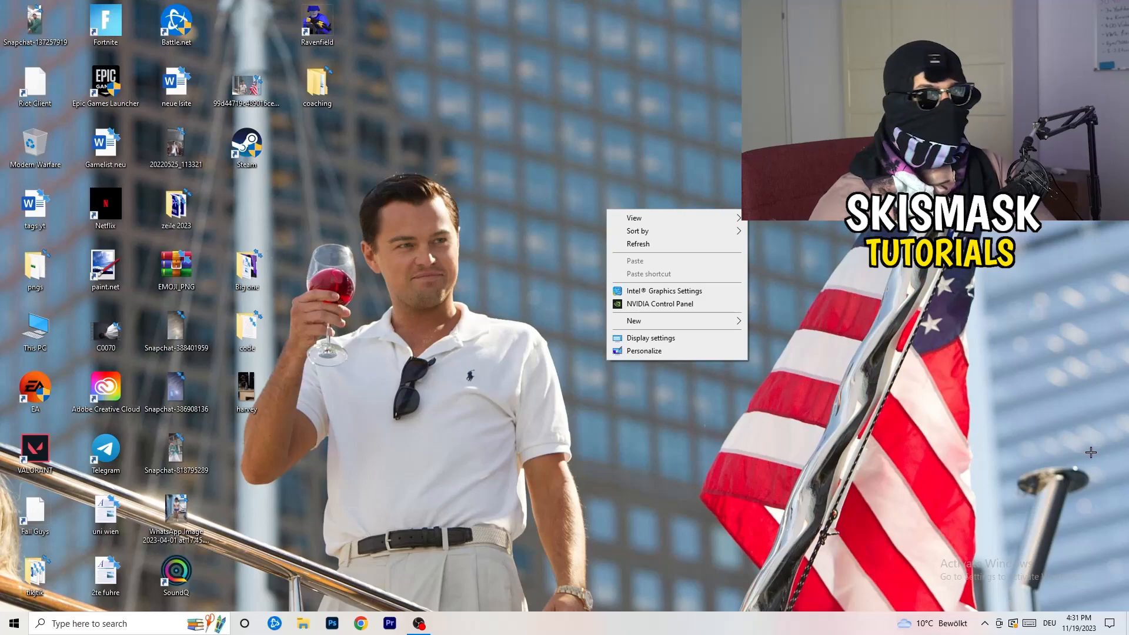
mouse_move(787, 451)
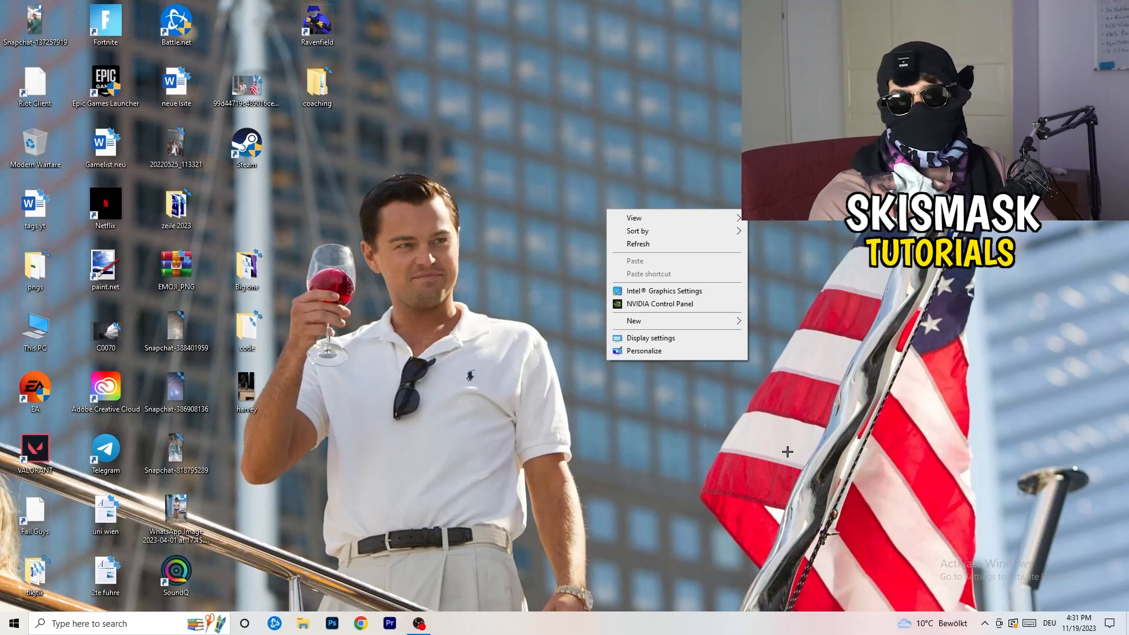
Launch NVIDIA Control Panel and reach the Customize dialog under Change resolution
left_click(786, 413)
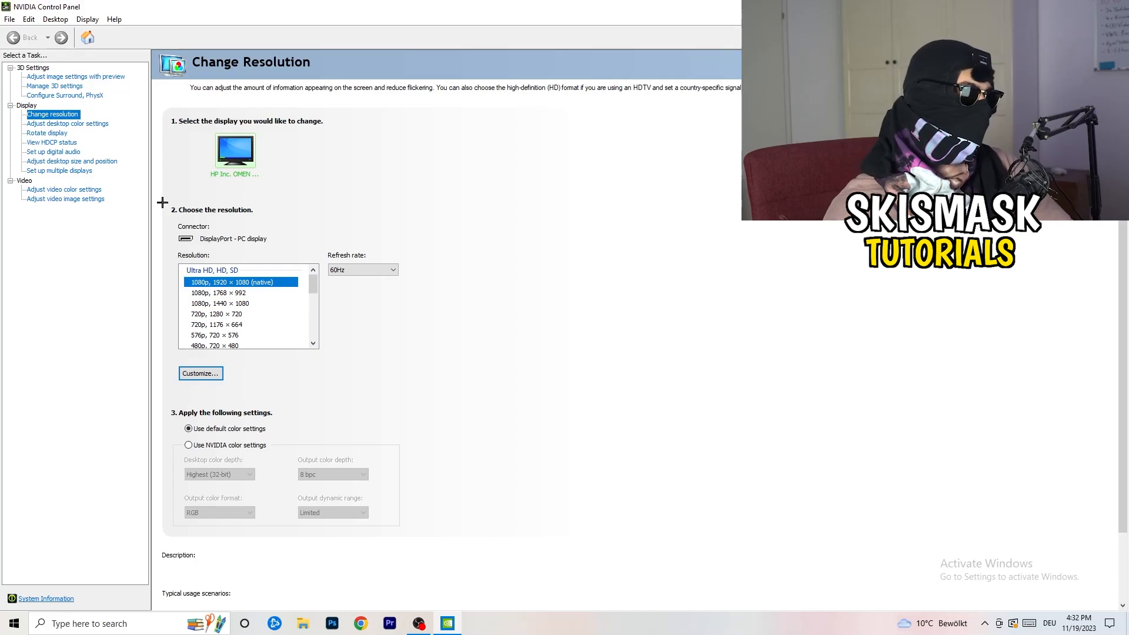
left_click(200, 372)
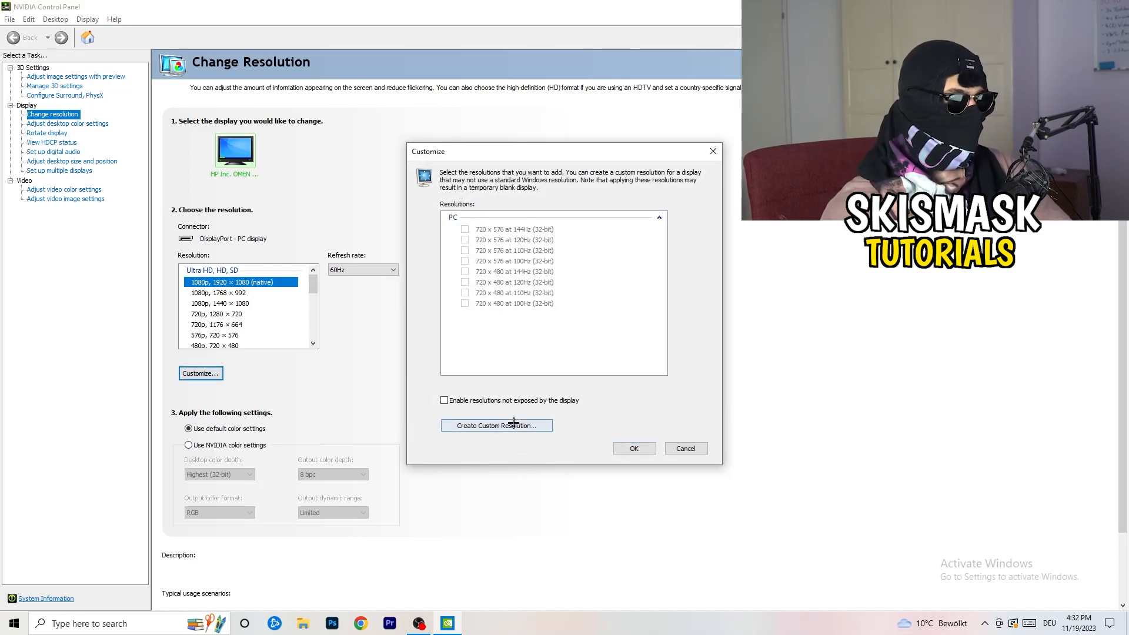
Start a new custom resolution with 1440 horizontal pixels and 1040 vertical lines
left_click(496, 425)
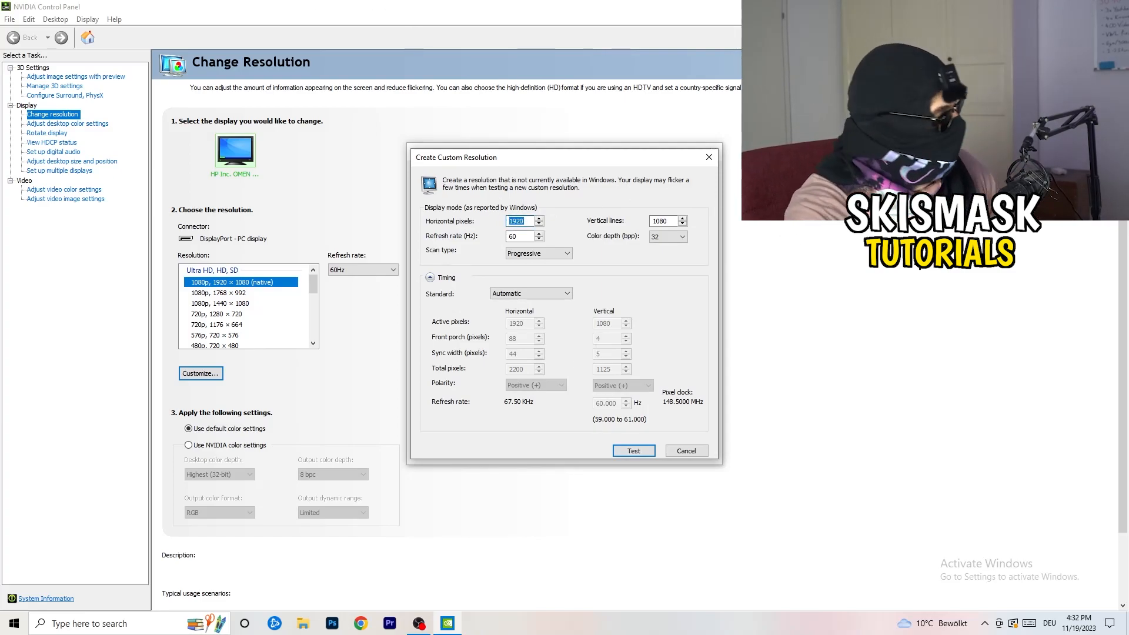
type("1140")
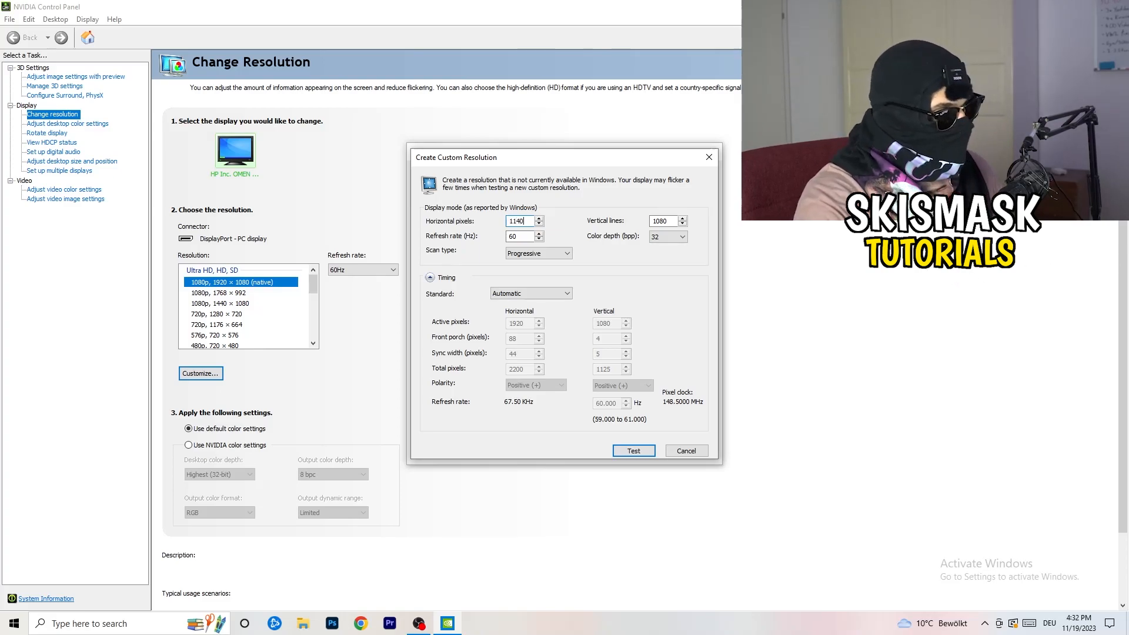
left_click(519, 221)
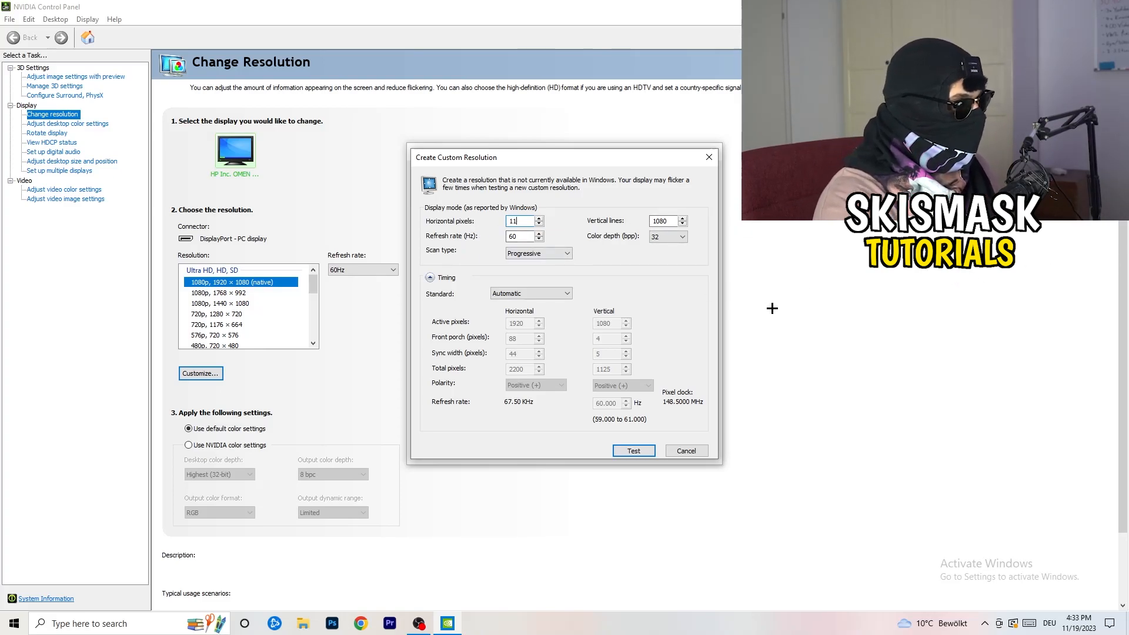
type("440")
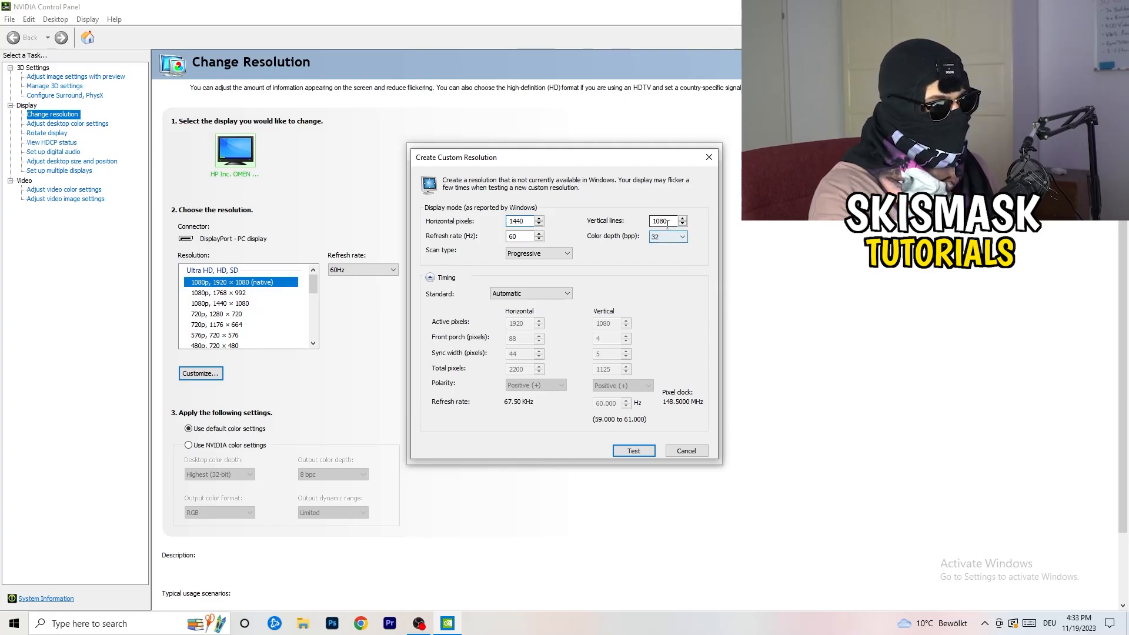
type("10")
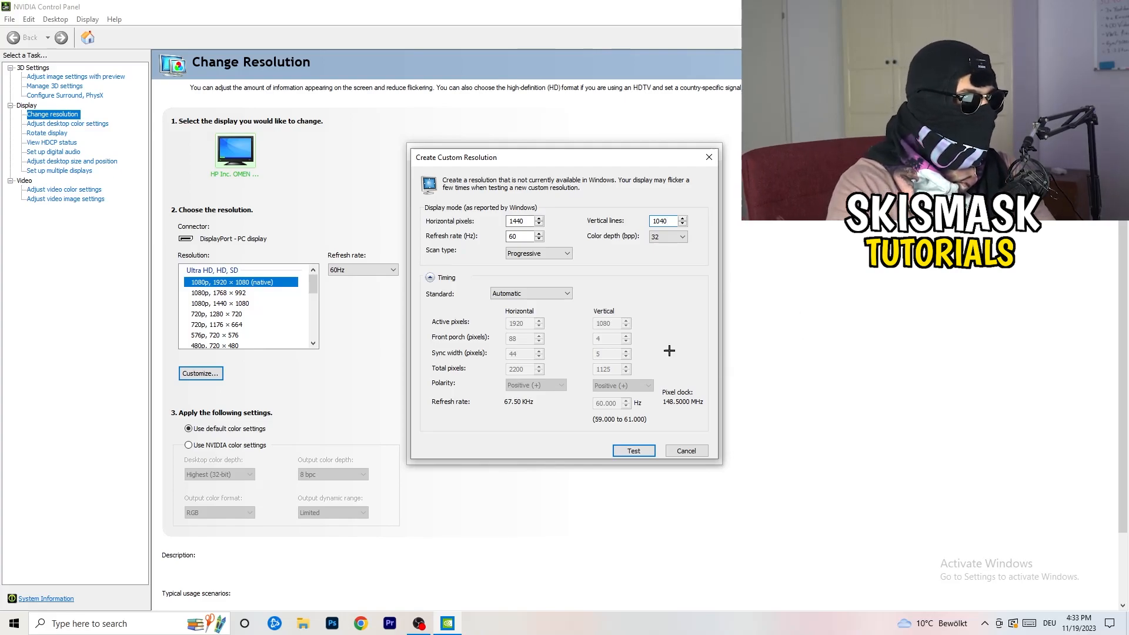
Keep Progressive scan type and CVT reduced blank as the timing standard
left_click(537, 253)
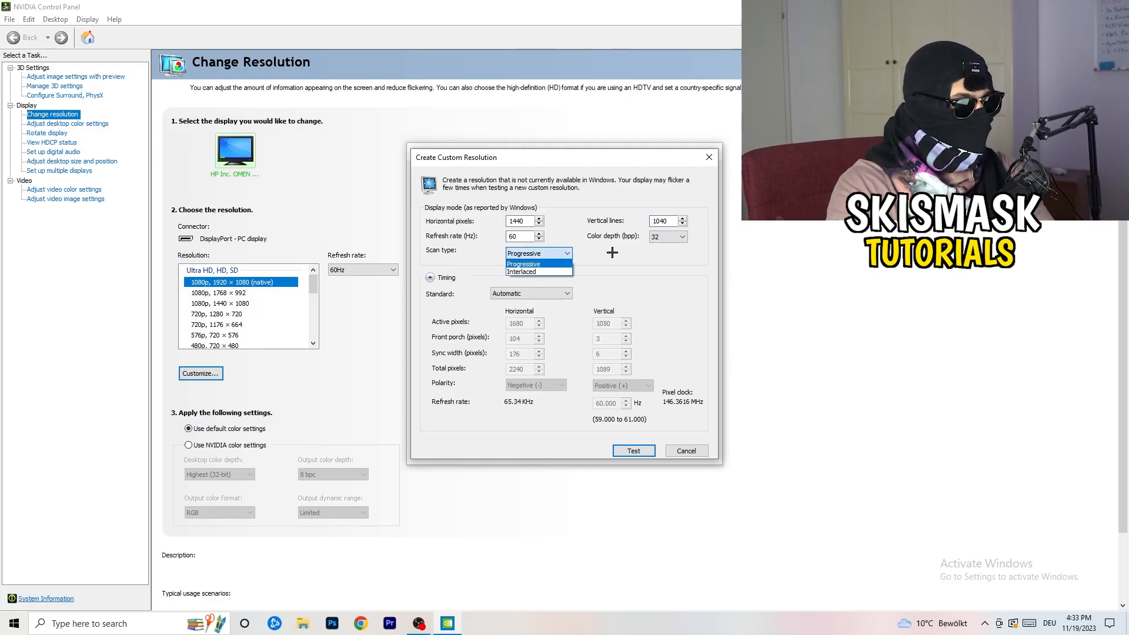
left_click(529, 293)
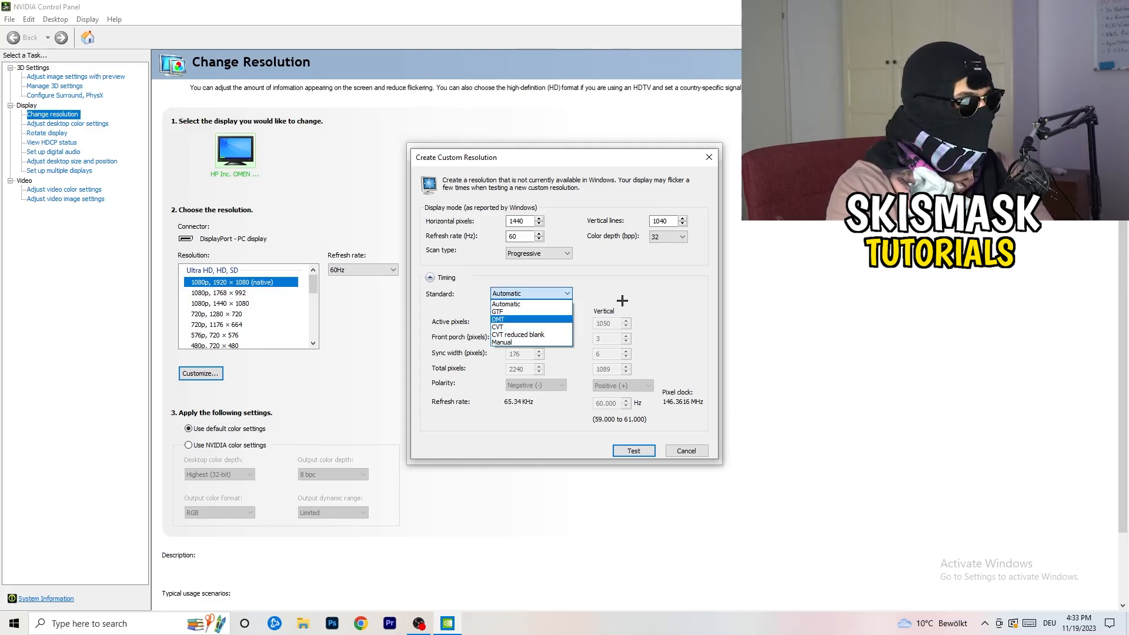
left_click(506, 304)
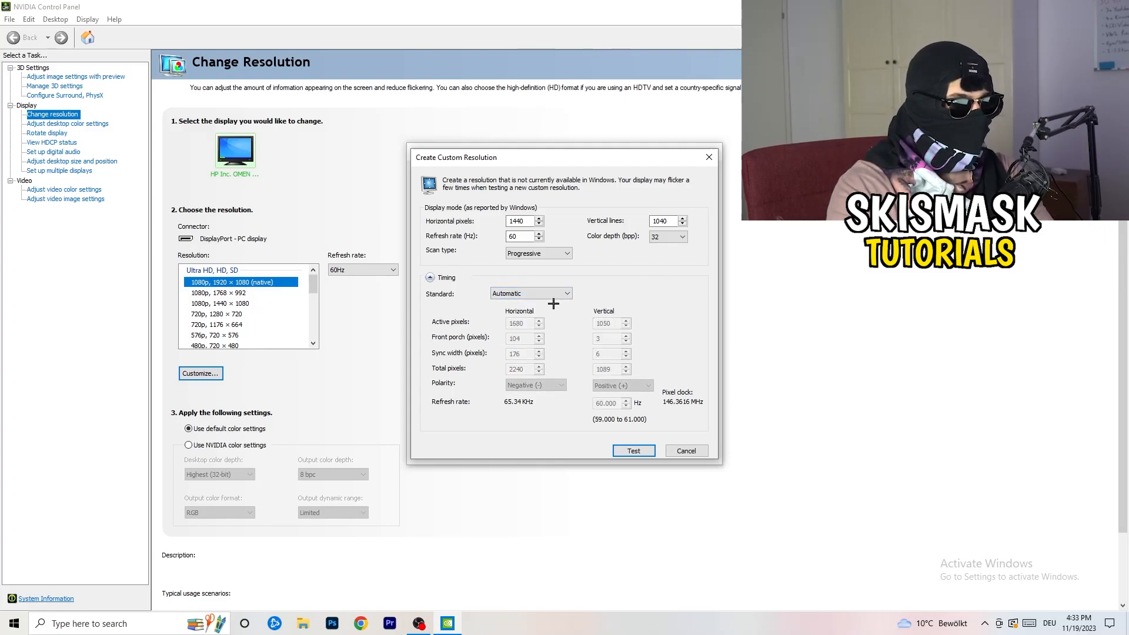
left_click(530, 293)
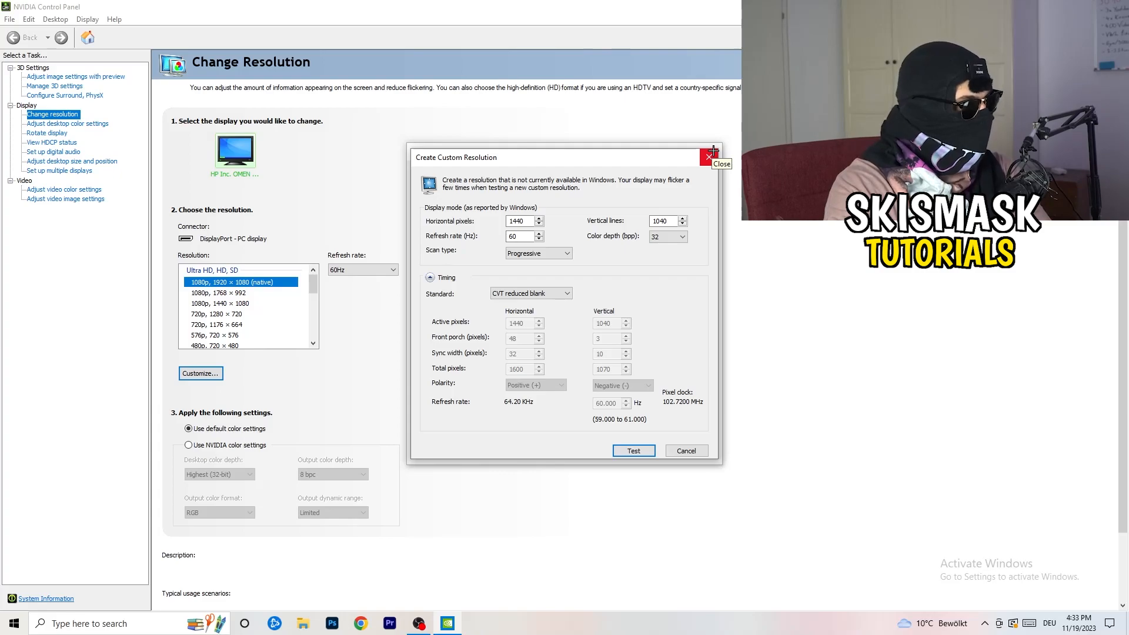
Leave the custom resolution dialog and NVIDIA Control Panel, then reach Windows Settings home
left_click(709, 157)
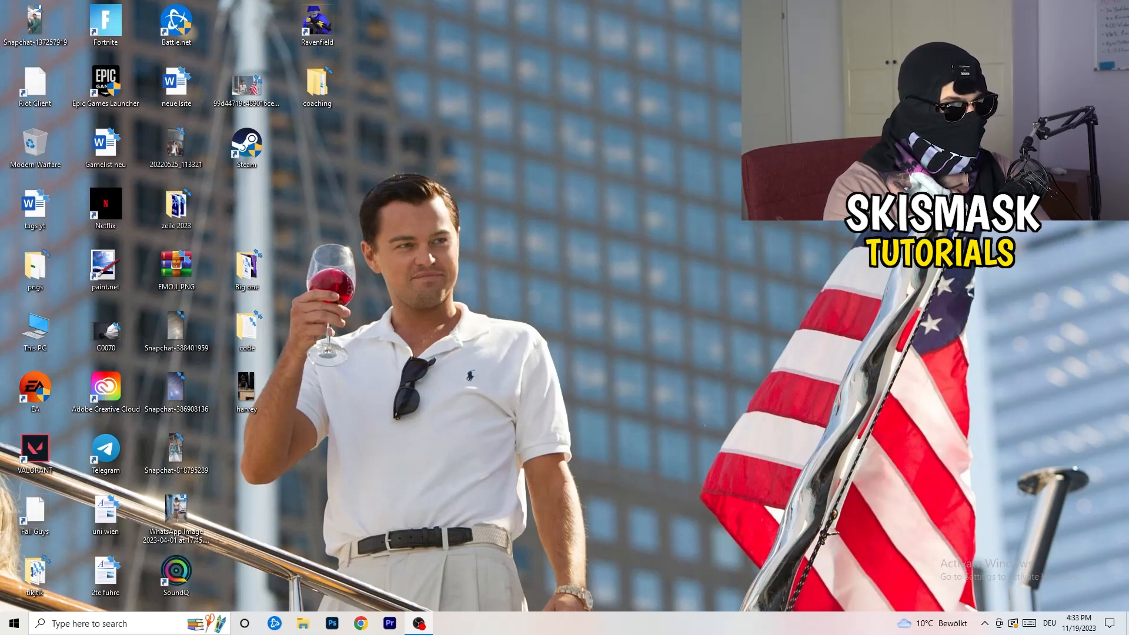
left_click(12, 623)
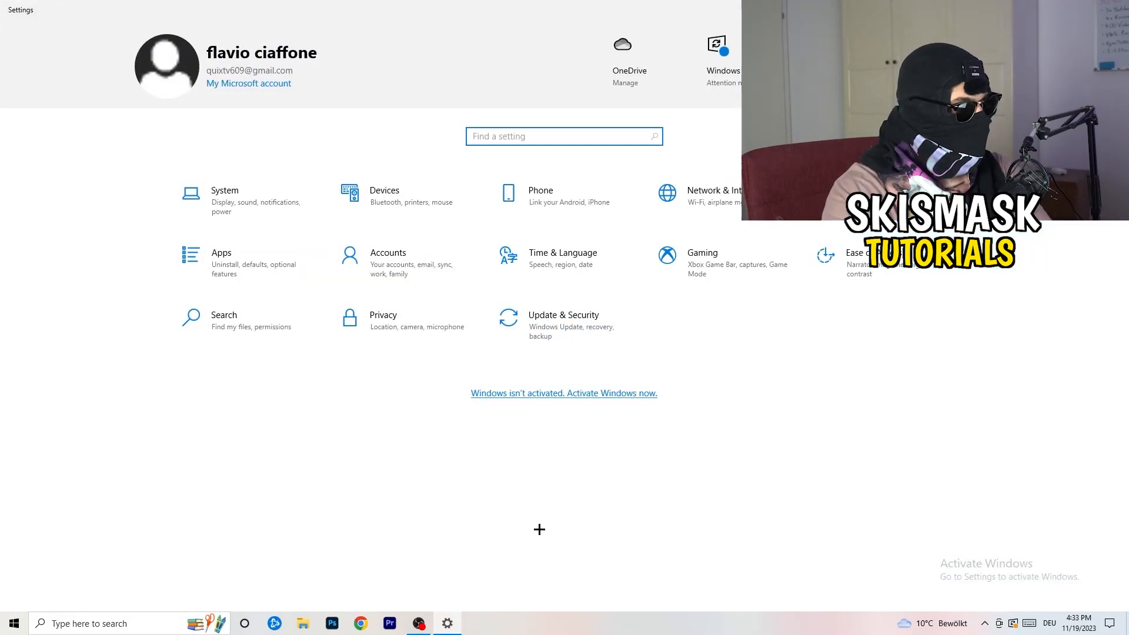
mouse_move(472, 431)
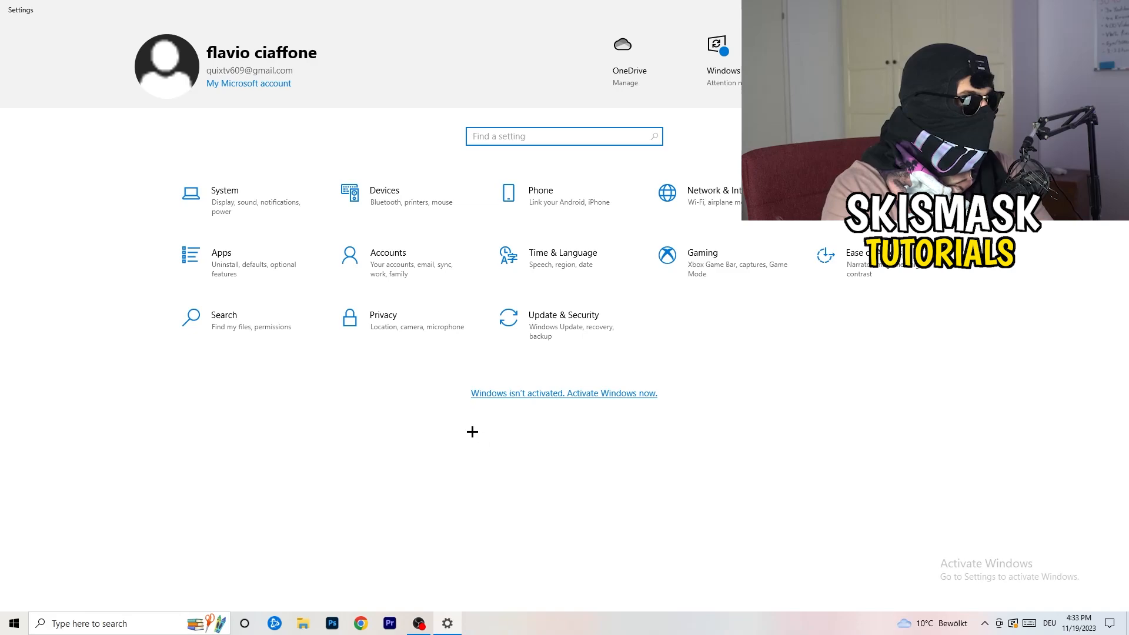
Check the 1920 × 1080 display resolution on the Display page and return to Settings home
left_click(223, 197)
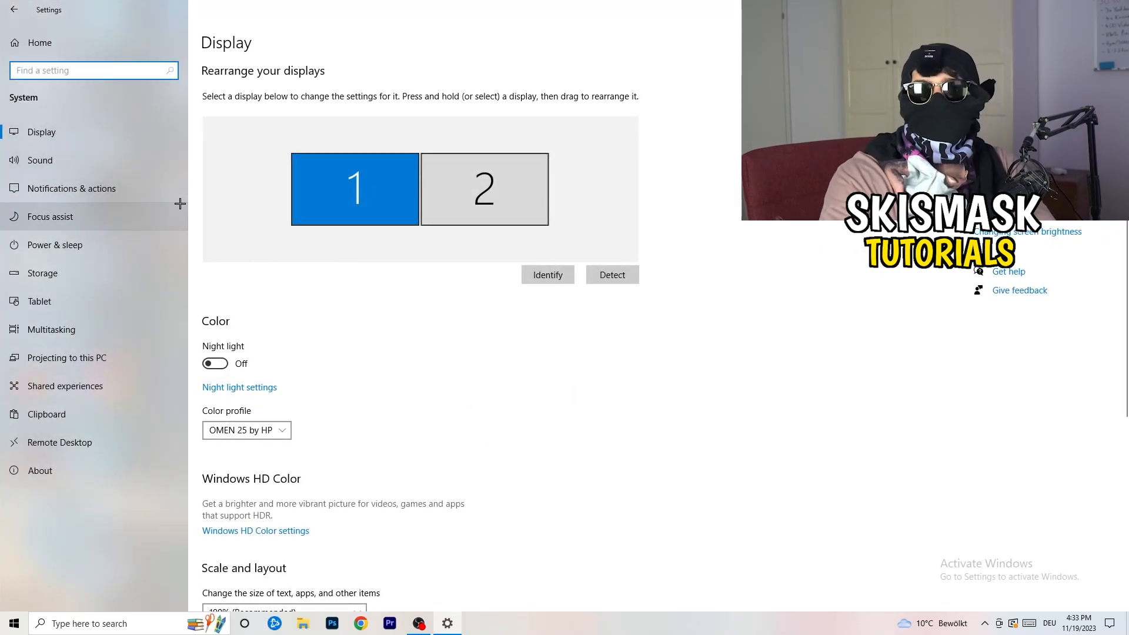
mouse_move(646, 239)
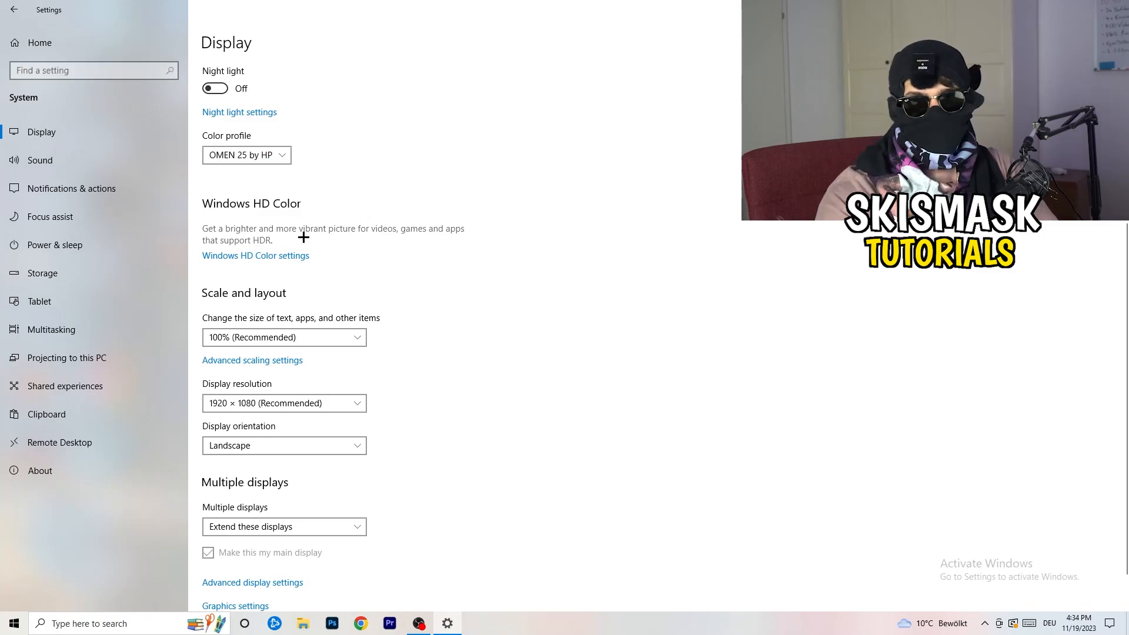
scroll("down", 3)
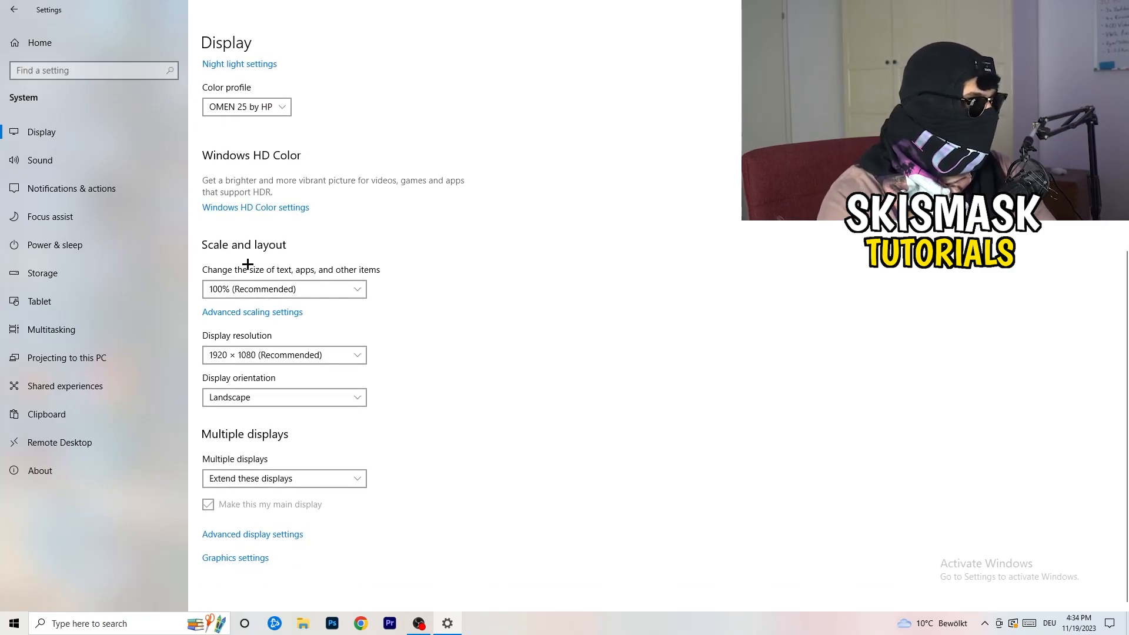
mouse_move(343, 276)
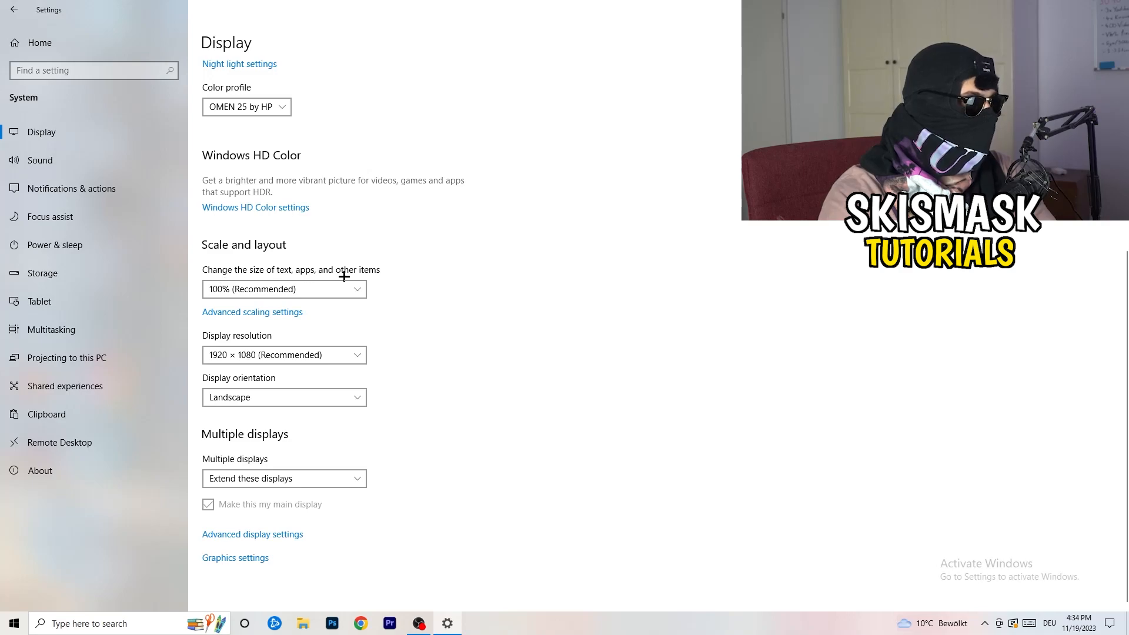
left_click(283, 290)
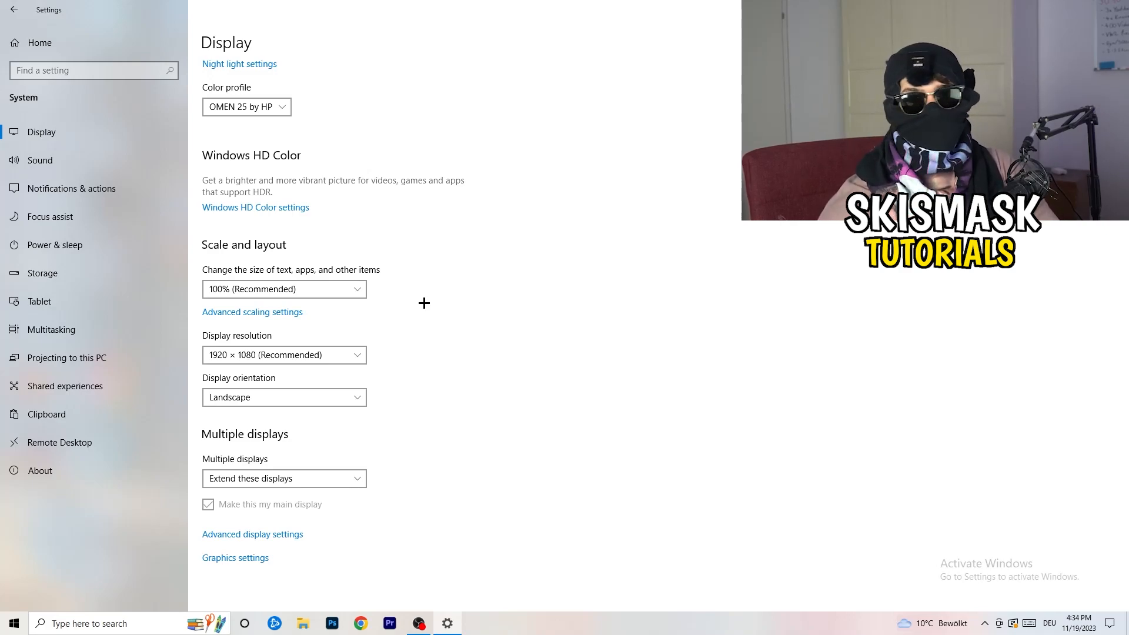
mouse_move(290, 386)
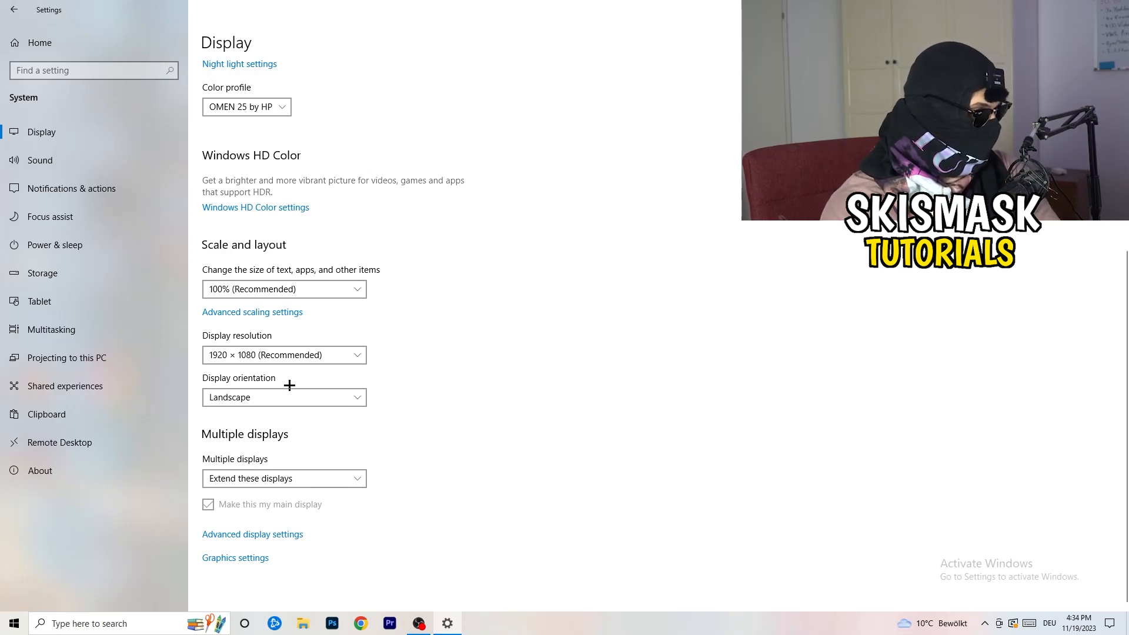
mouse_move(380, 411)
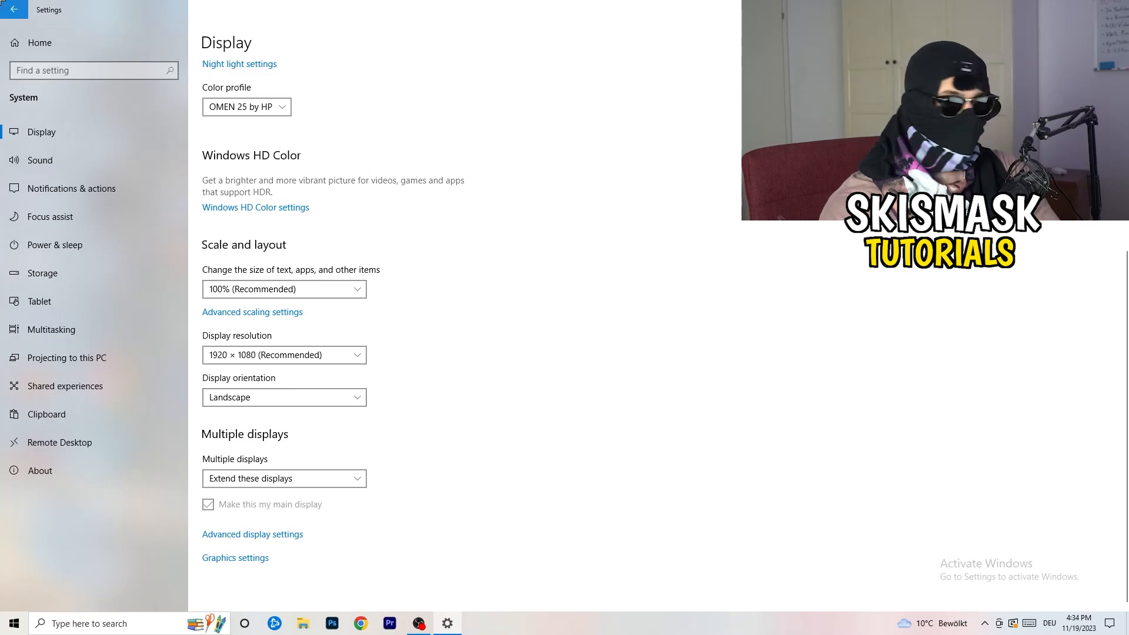
left_click(15, 10)
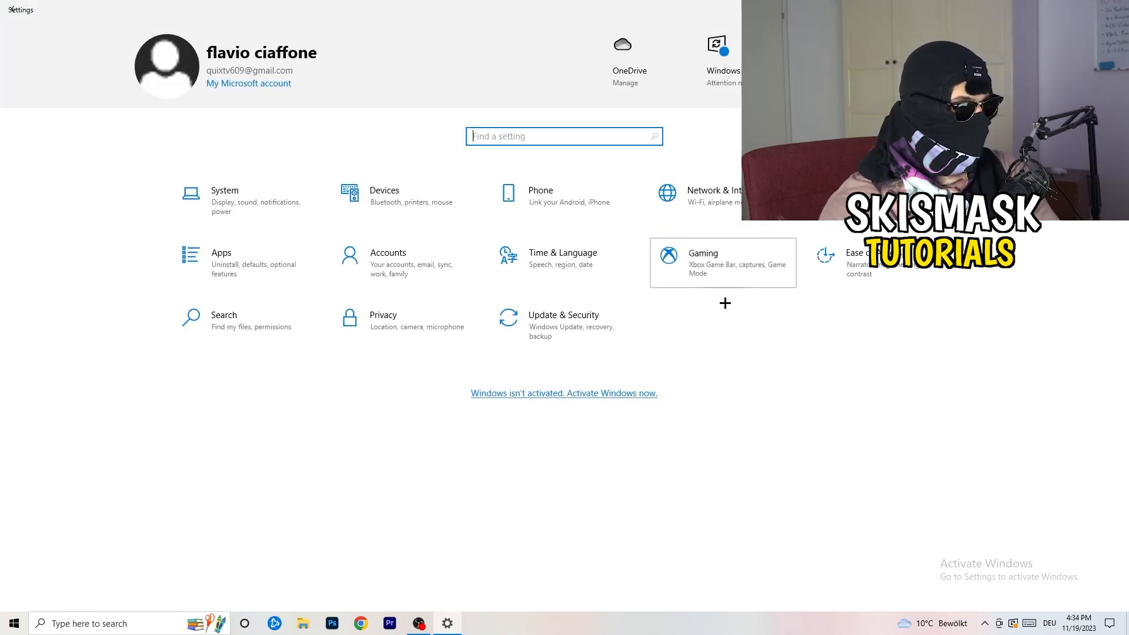
Visit Gaming settings, confirm Xbox Game Bar is off and view Game Mode
left_click(702, 253)
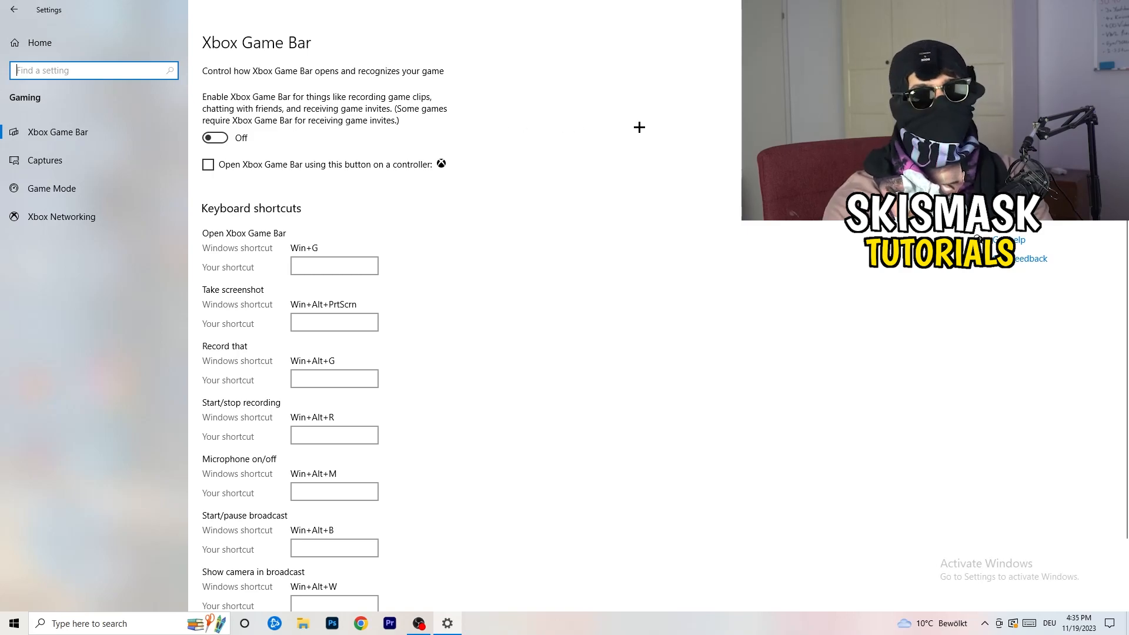
mouse_move(314, 159)
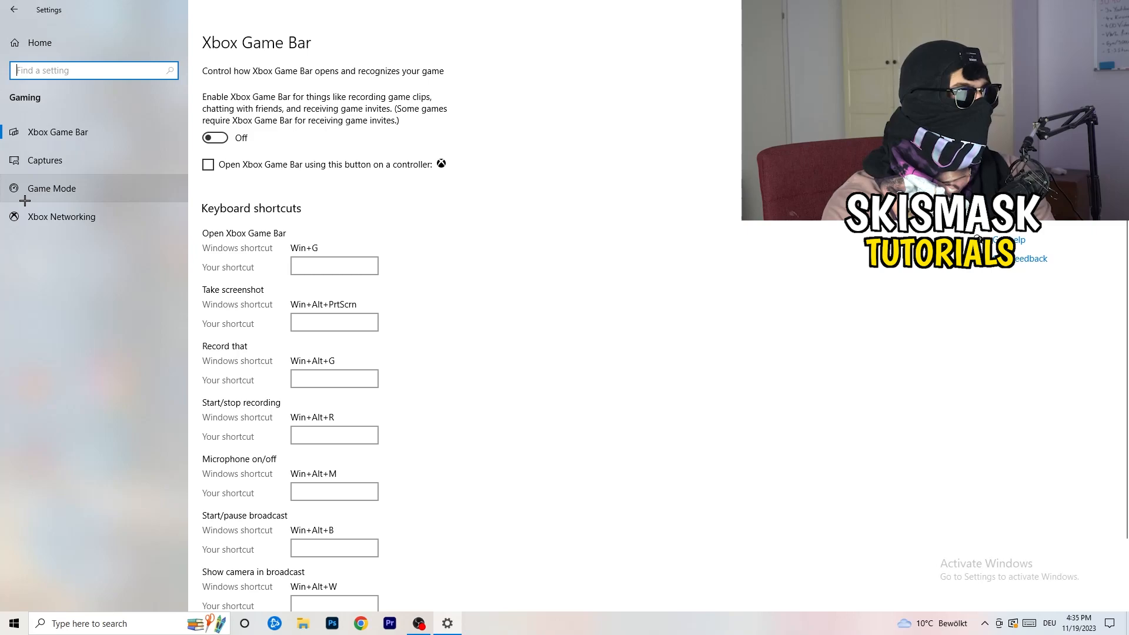
left_click(50, 188)
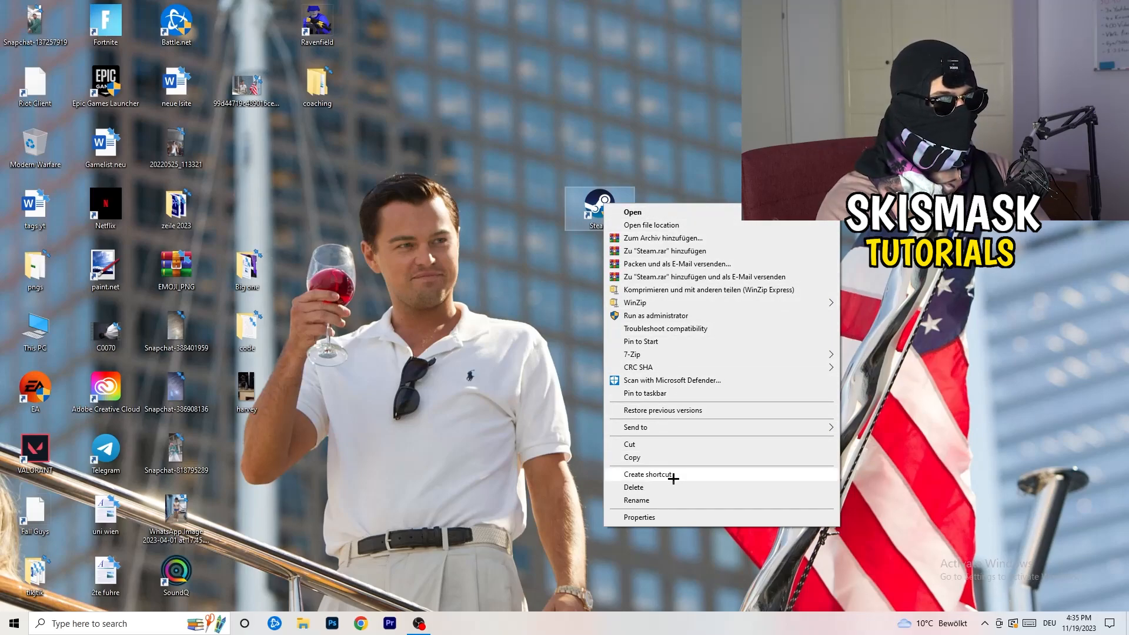
Enable compatibility mode for the Steam shortcut with Windows 8 selected
left_click(638, 517)
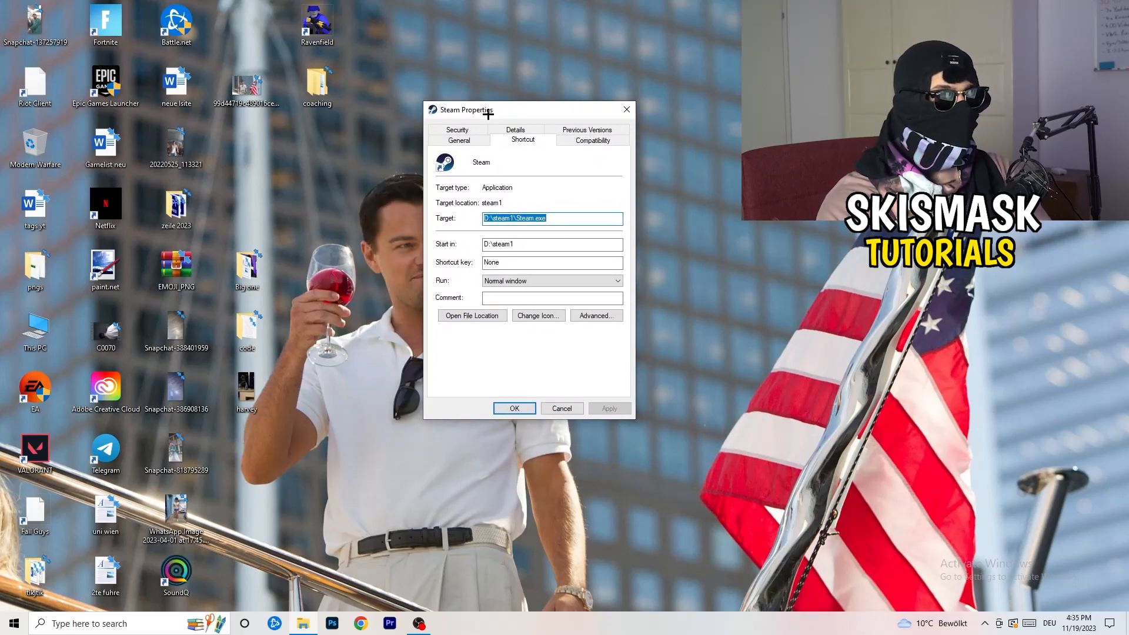
left_click(593, 140)
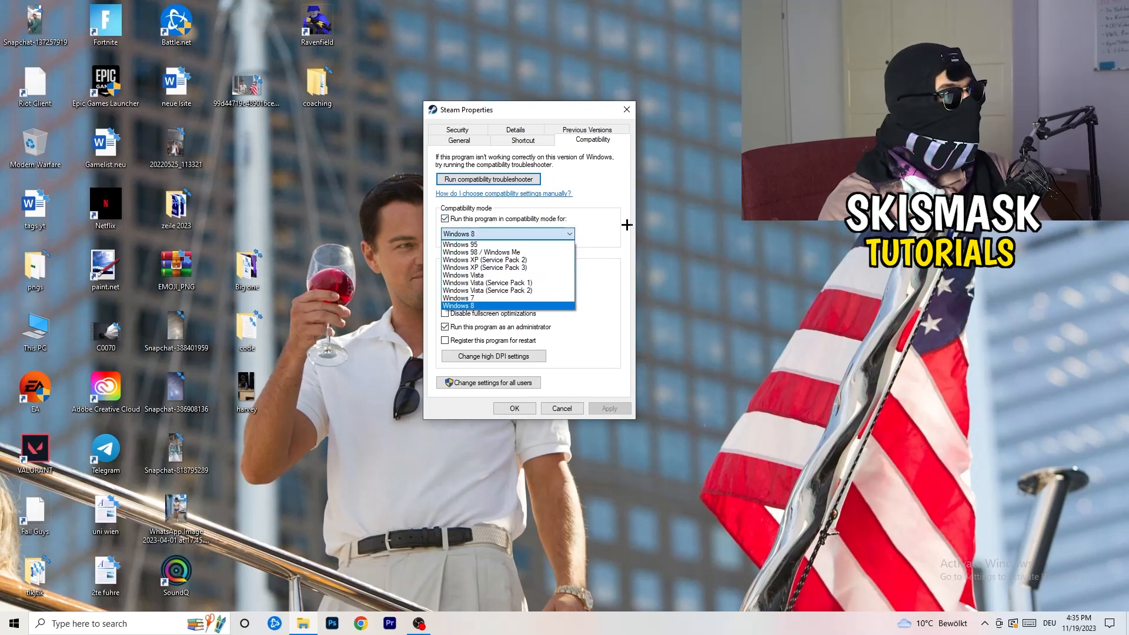
left_click(459, 306)
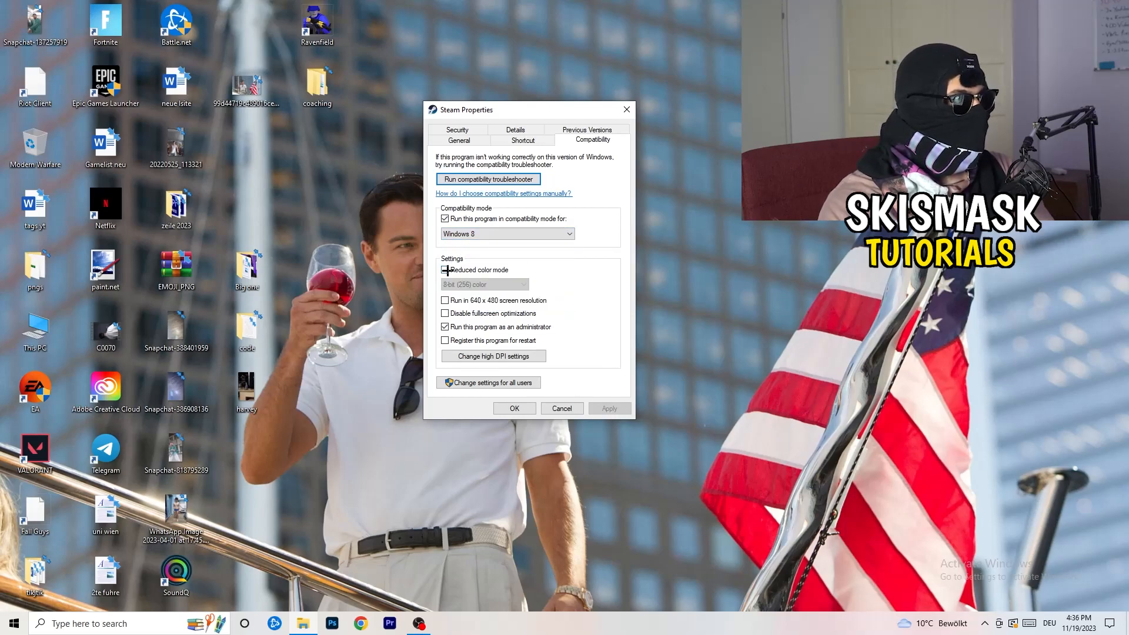
left_click(445, 269)
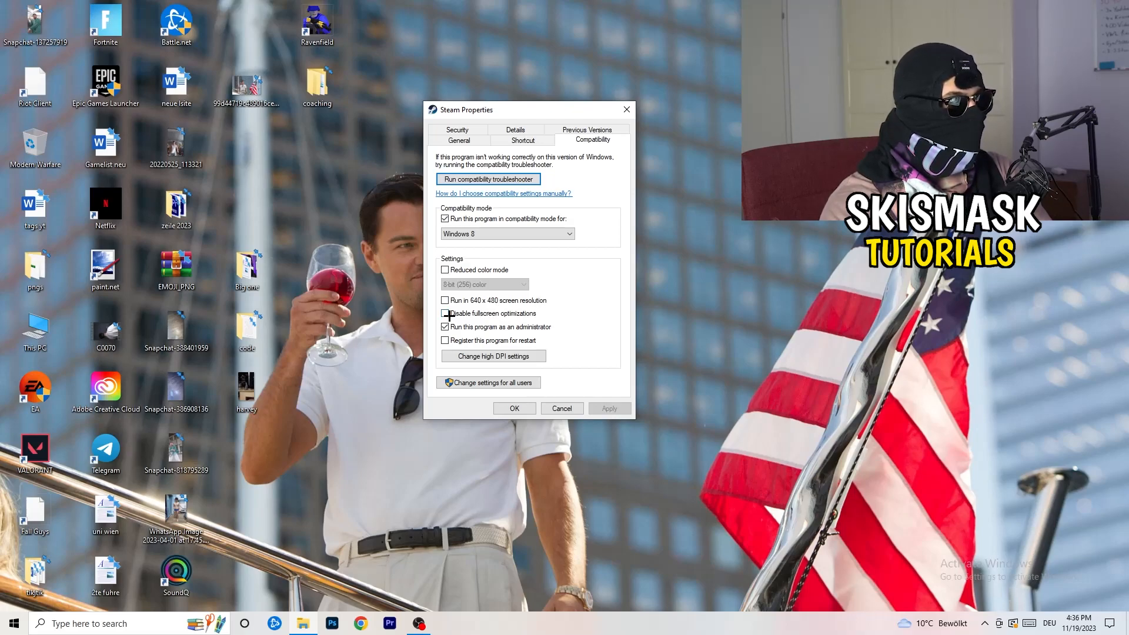
Keep Run as administrator ticked and apply the Steam shortcut's compatibility settings
left_click(444, 313)
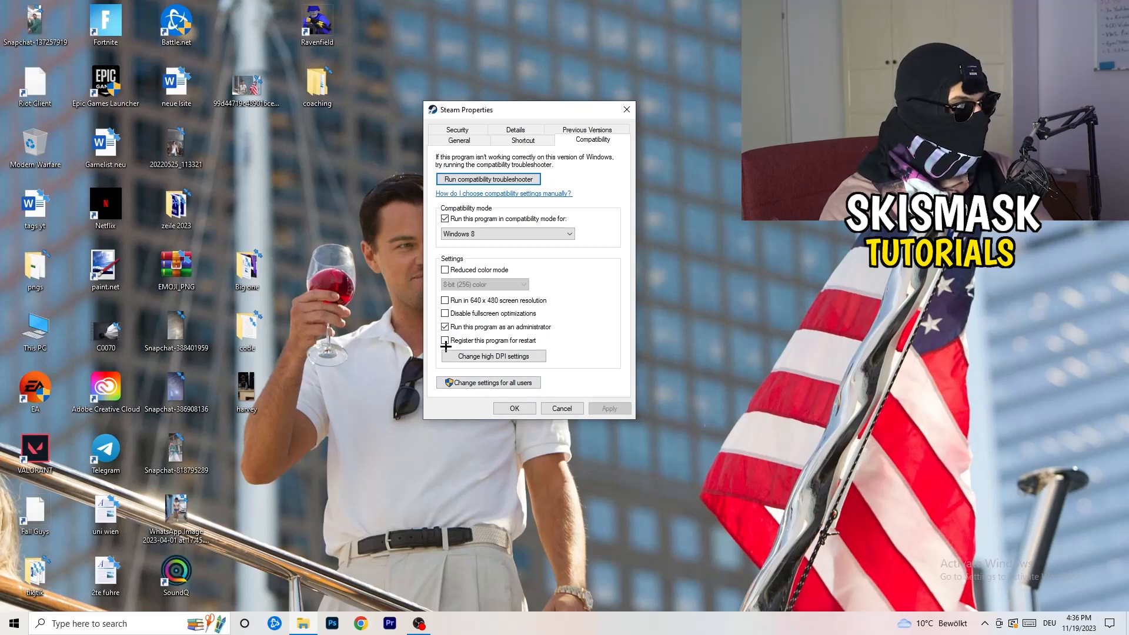
left_click(445, 341)
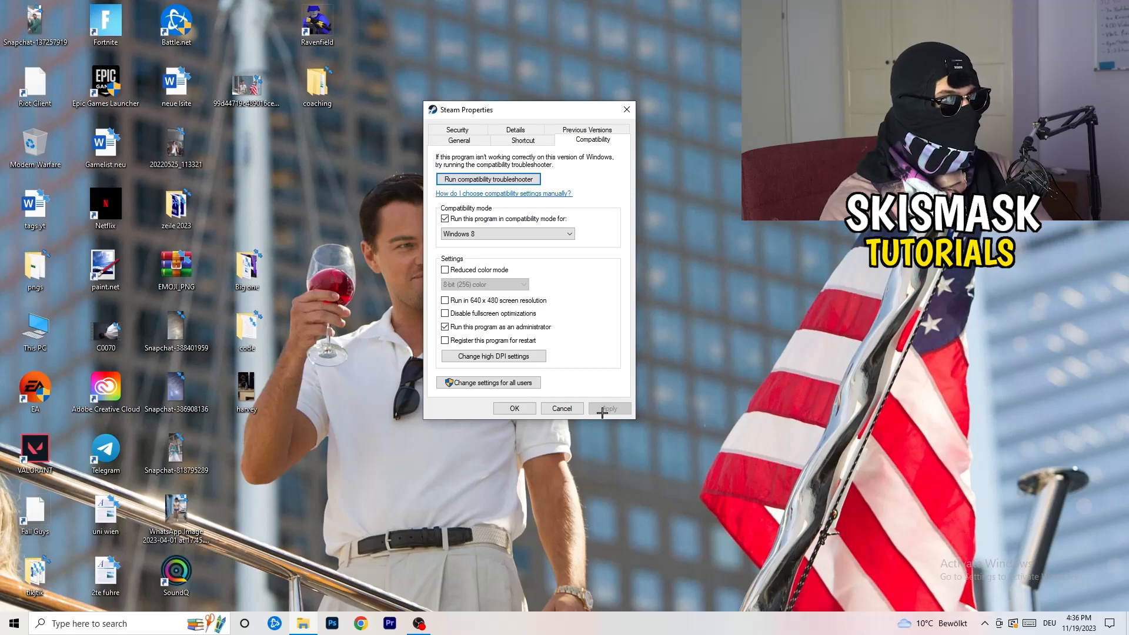
left_click(514, 408)
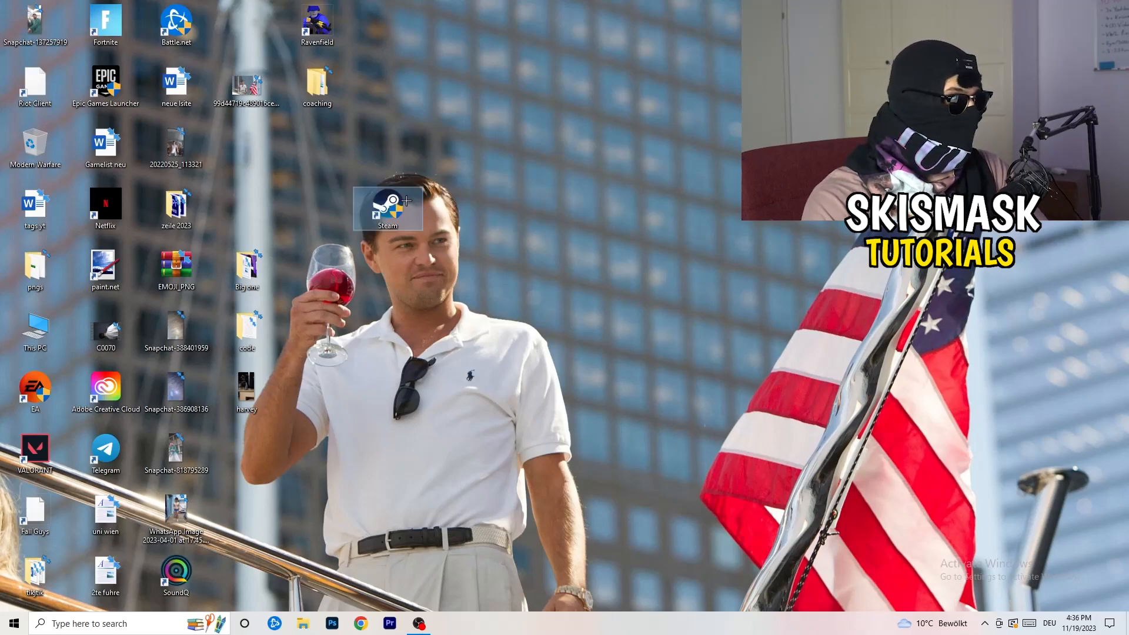
Reopen the Steam shortcut's properties to review its tabs before moving to Task Manager
right_click(386, 207)
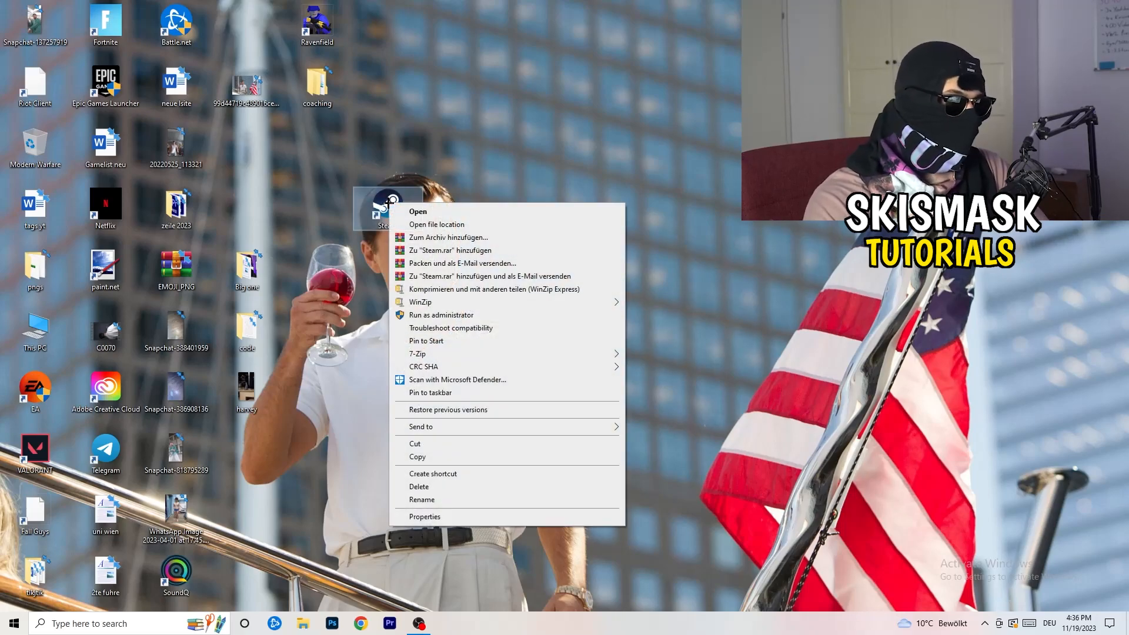
left_click(425, 516)
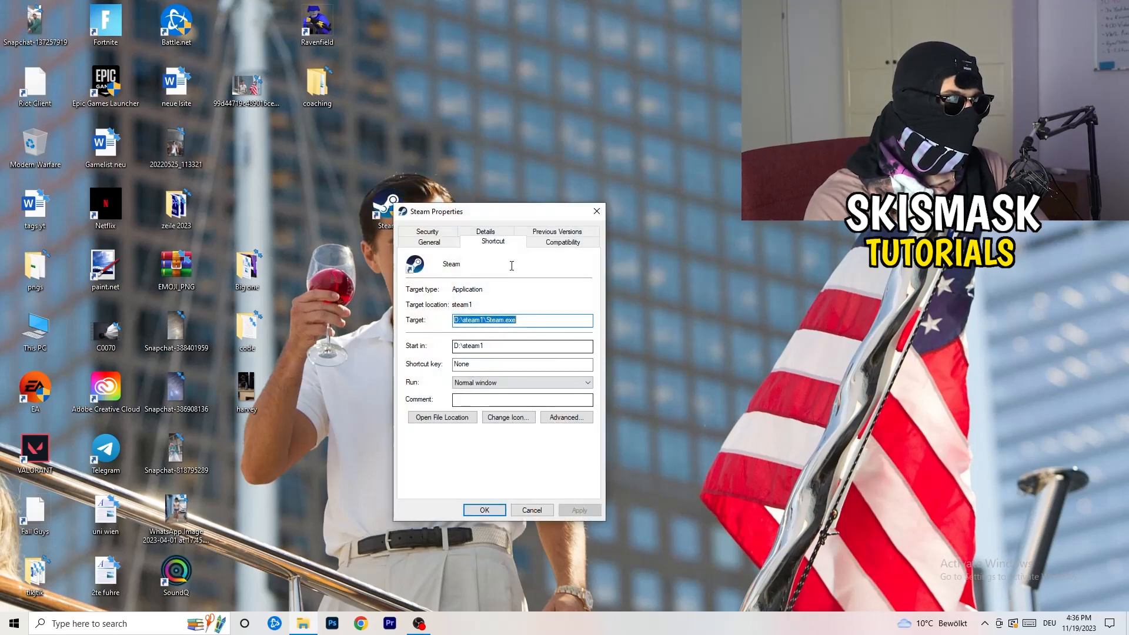
left_click(562, 242)
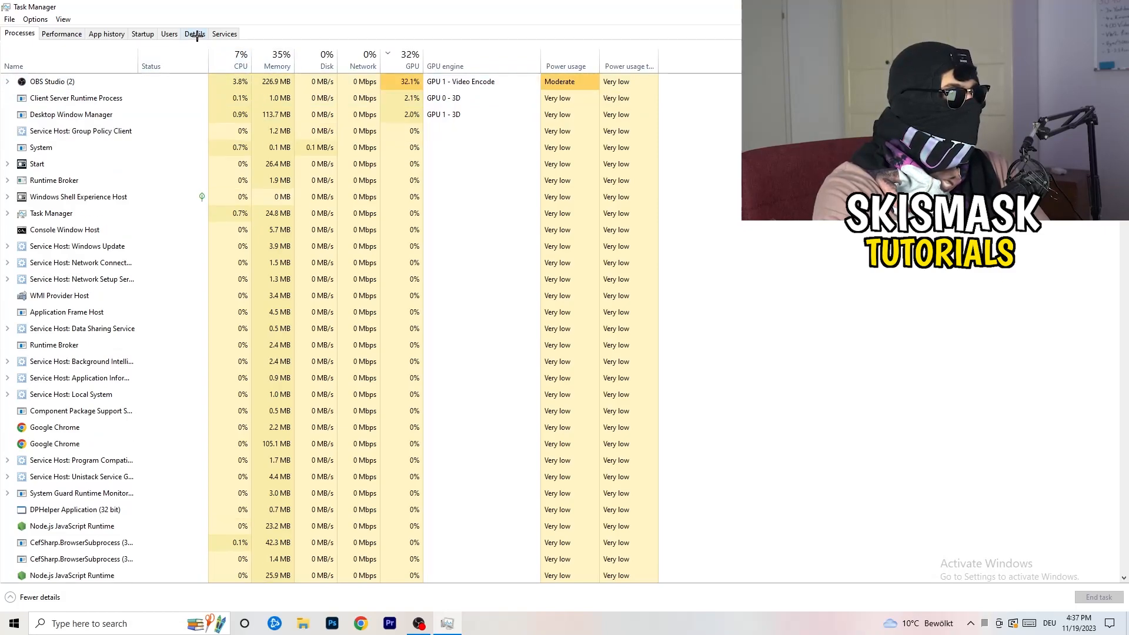
Show the Details list and the priority options for a Creative Cloud UI Helper process
left_click(194, 33)
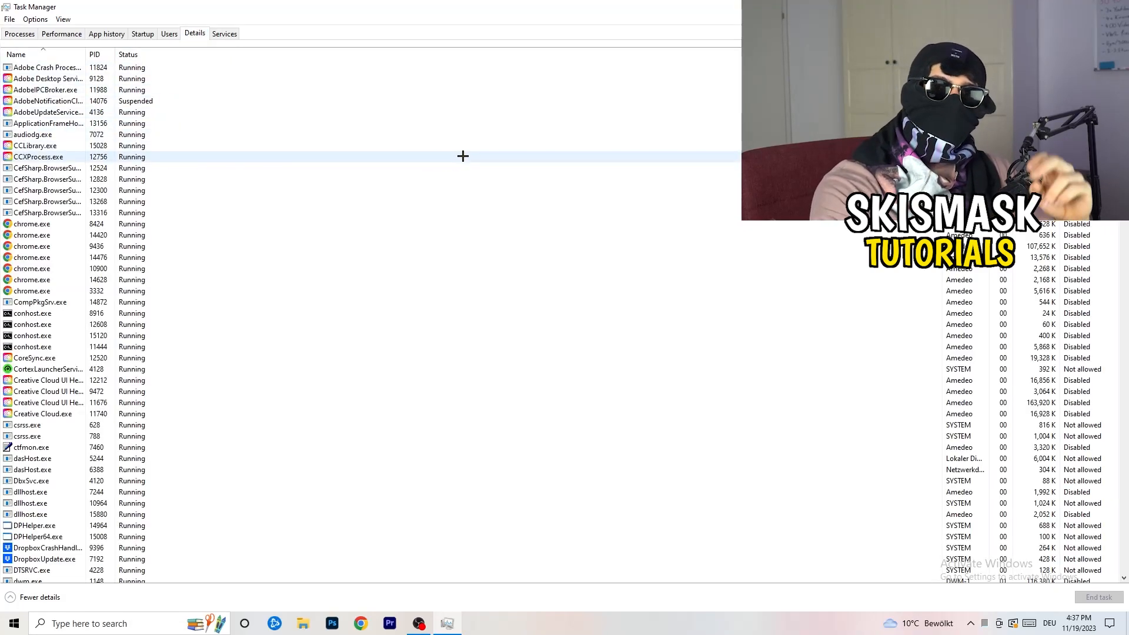
mouse_move(325, 155)
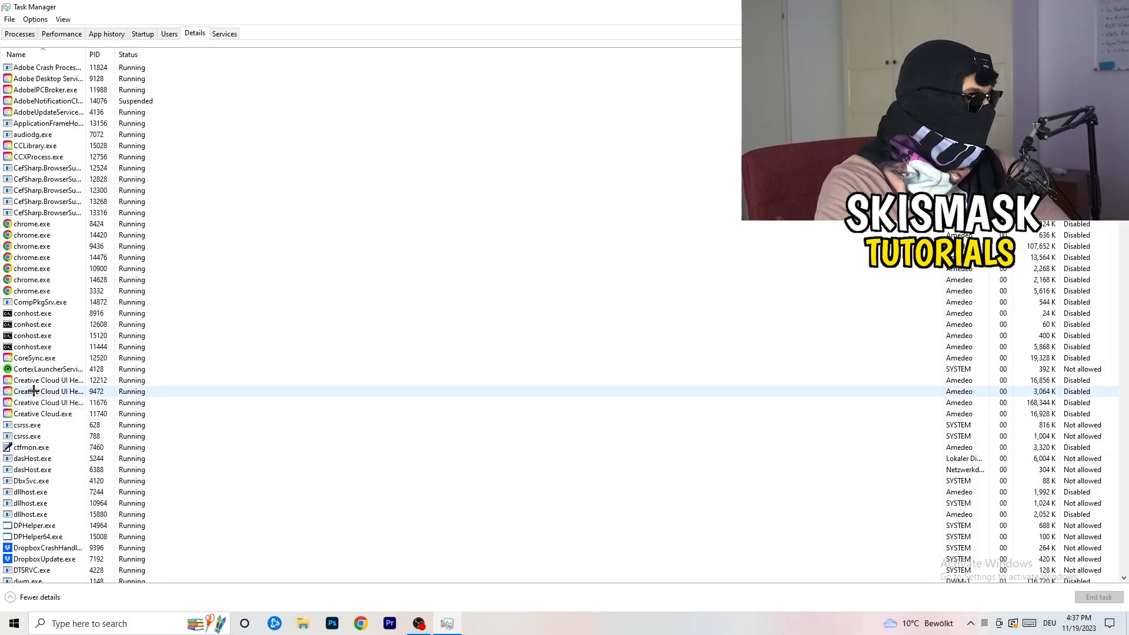
right_click(48, 391)
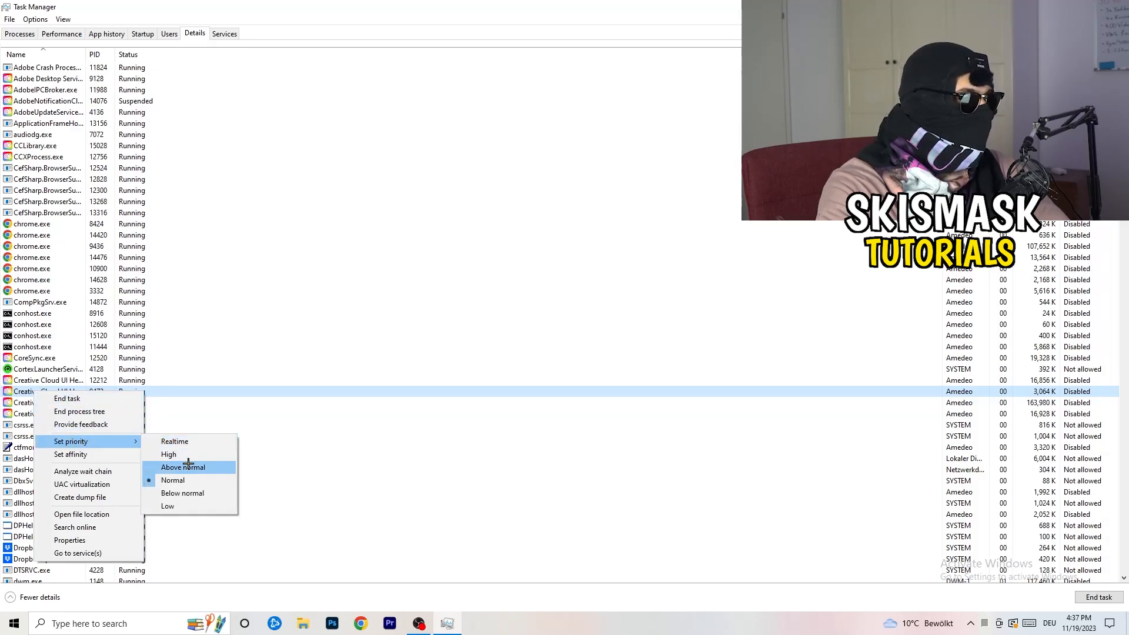
mouse_move(168, 454)
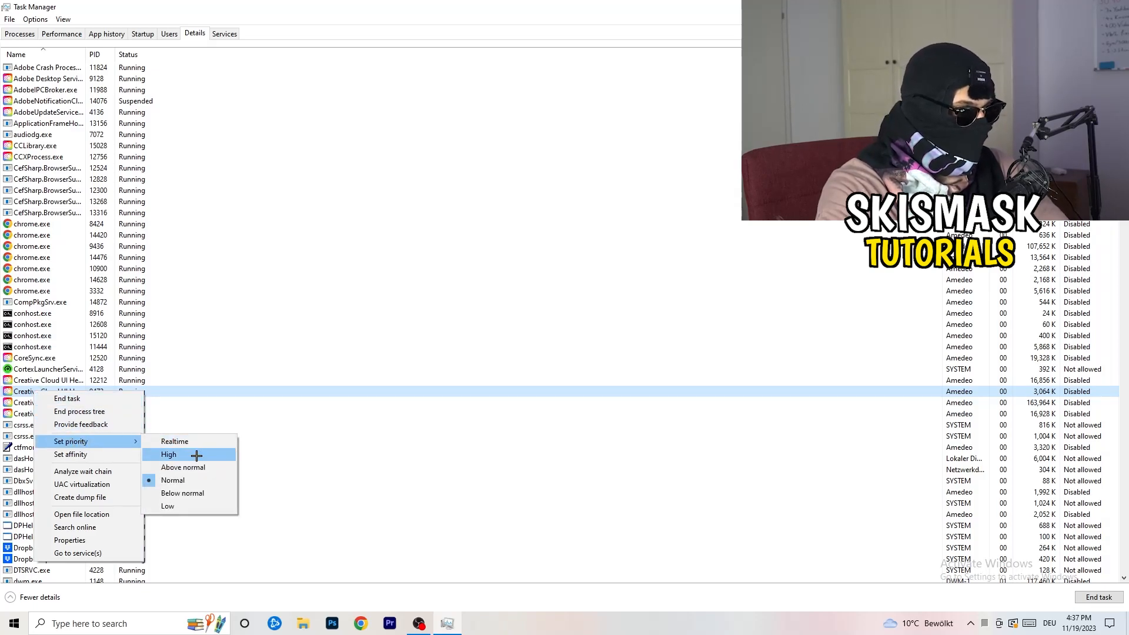
mouse_move(500, 332)
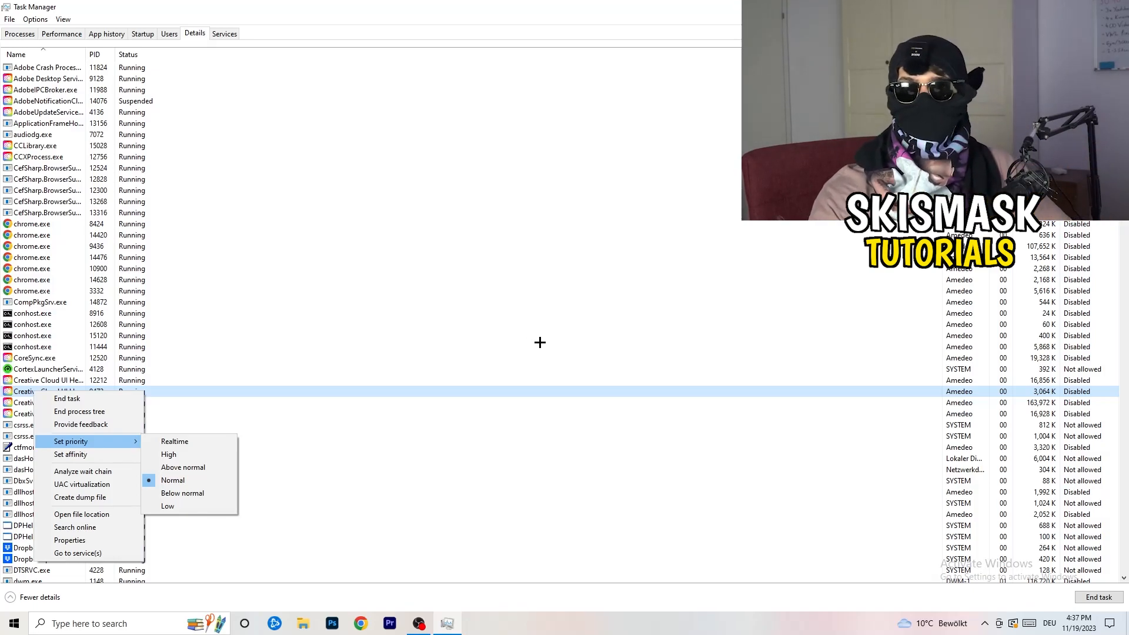
mouse_move(556, 348)
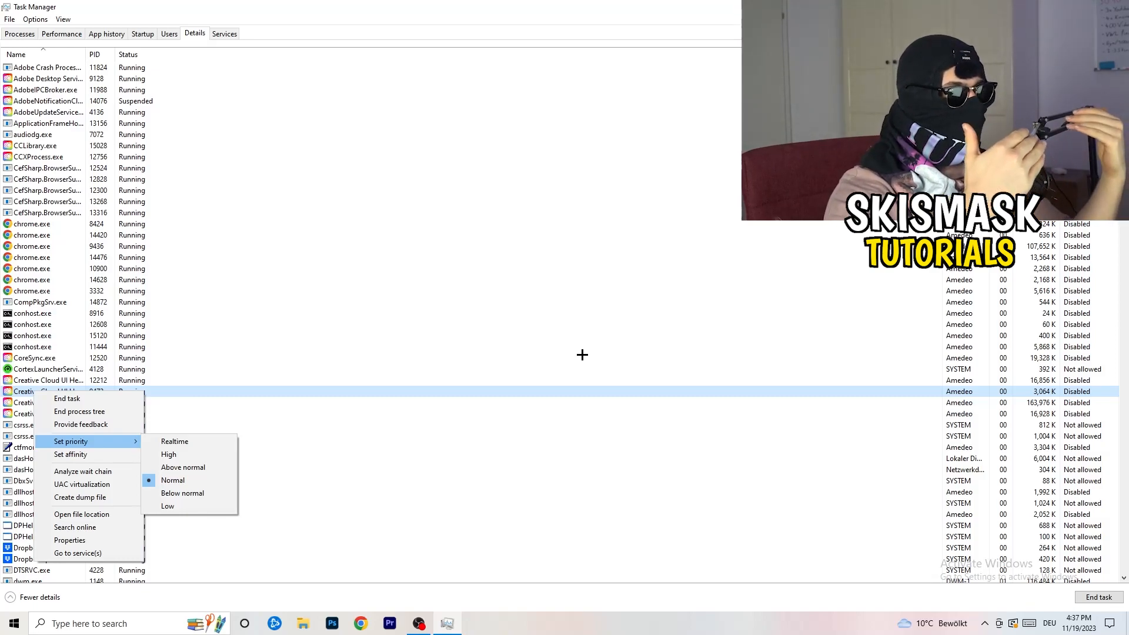
mouse_move(590, 357)
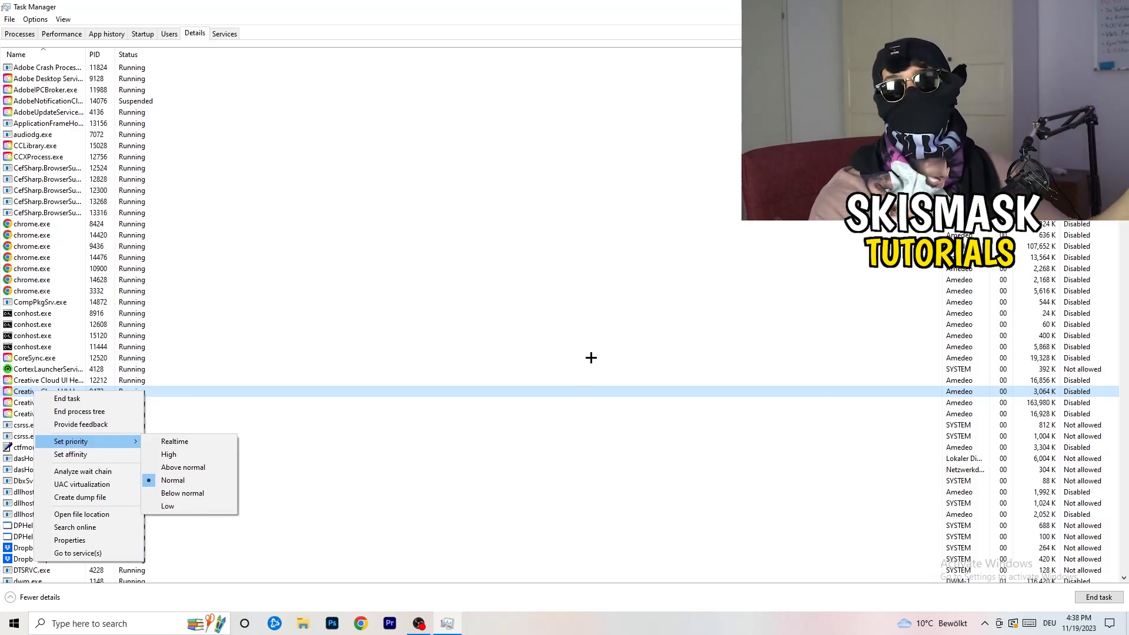